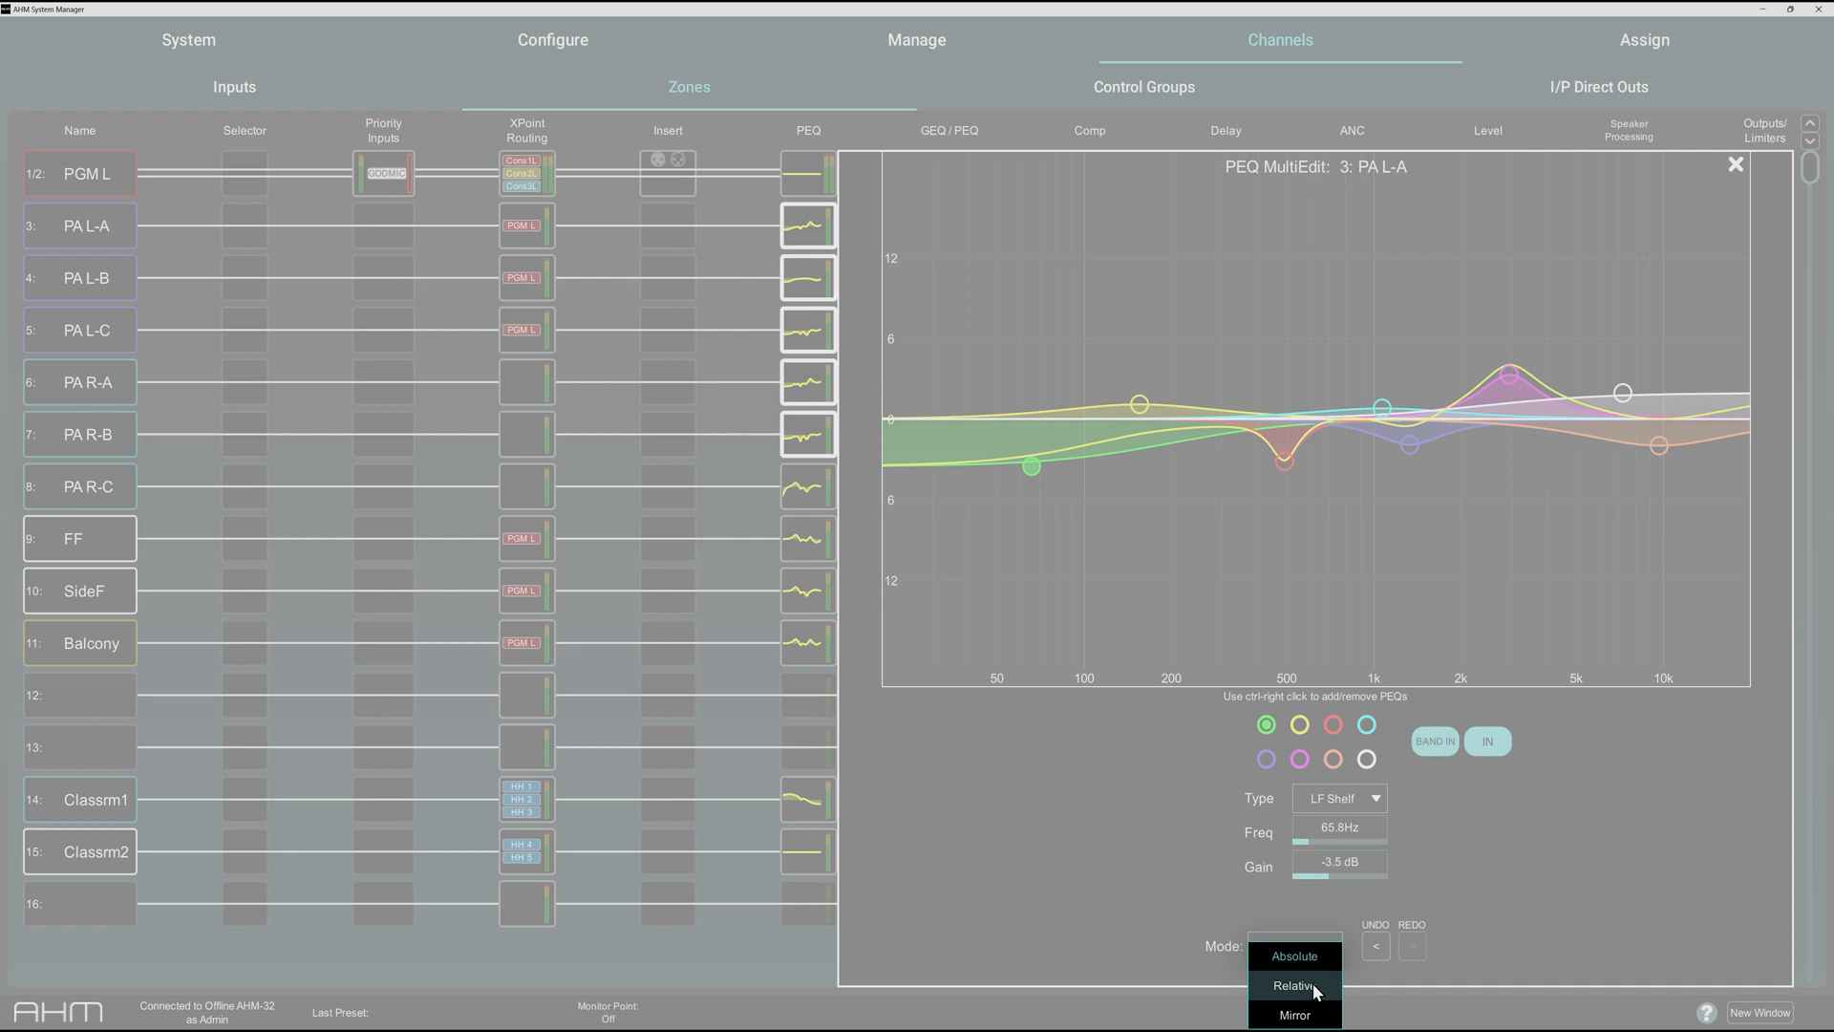
# Cycle PEQ MultiEdit ganging through Relative and Absolute modes, then select the high shelf band
pyautogui.click(1296, 984)
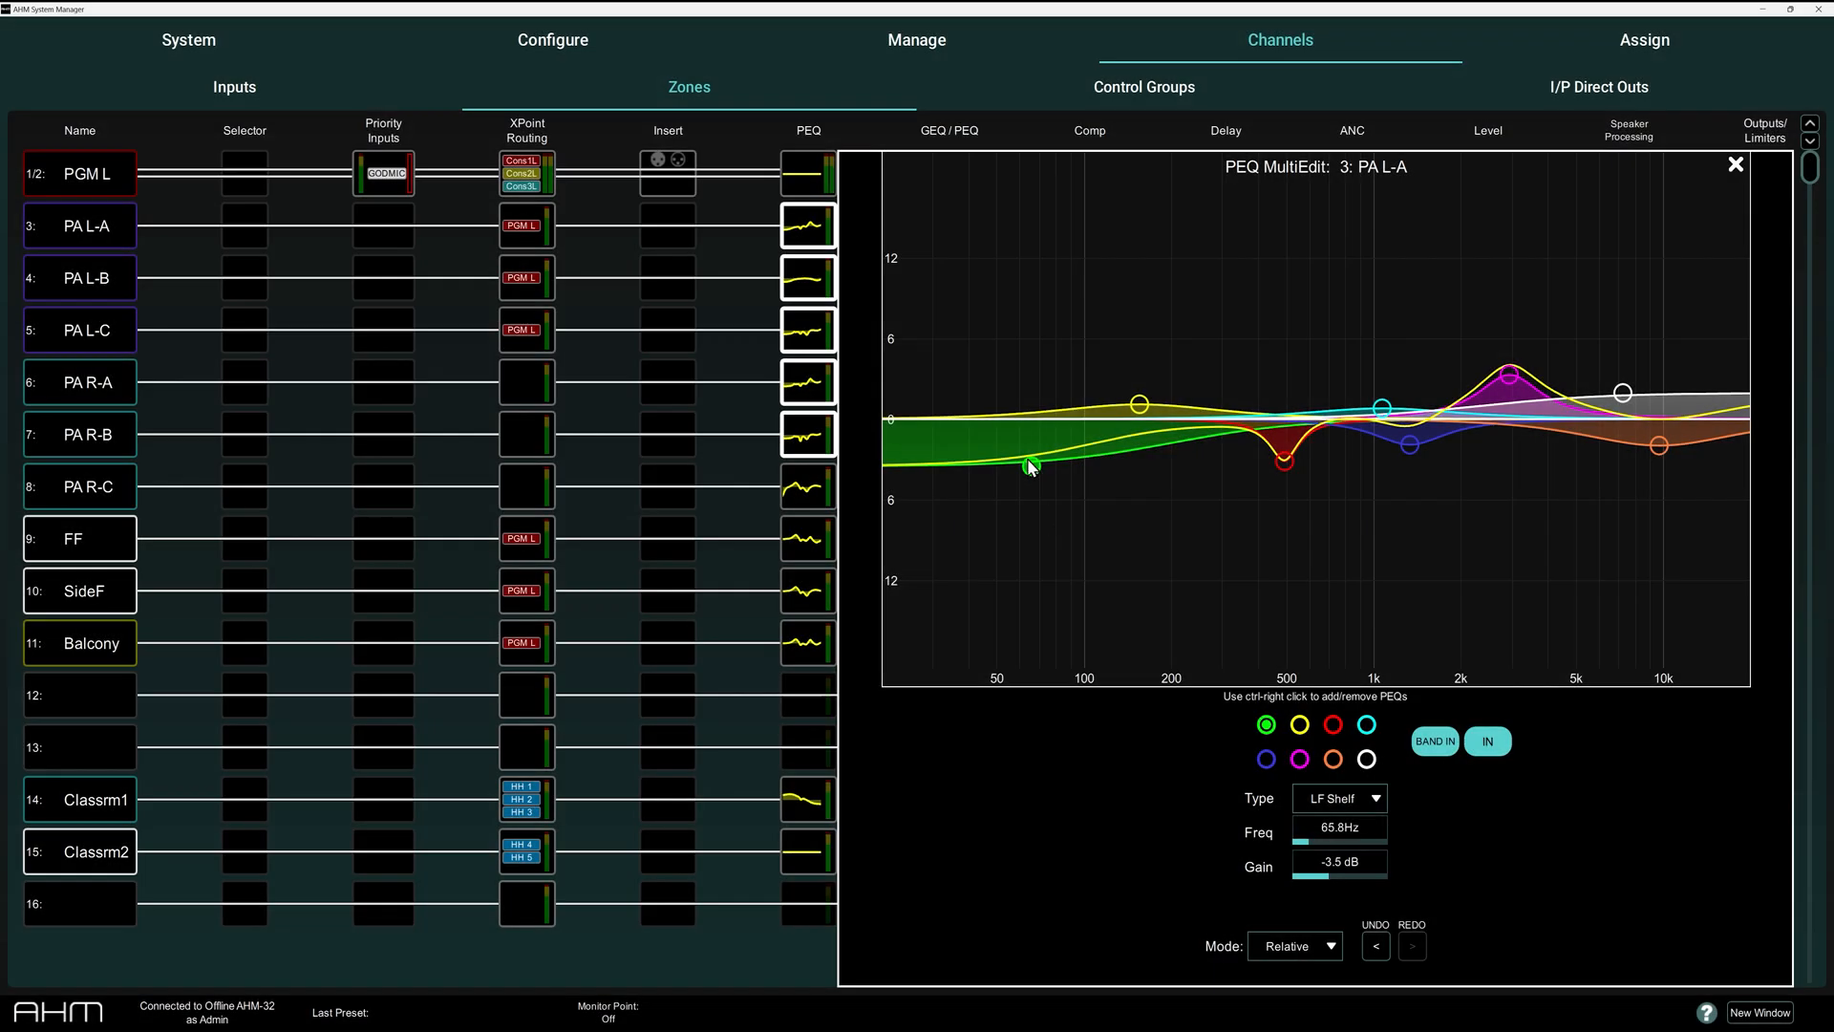
pyautogui.click(1295, 945)
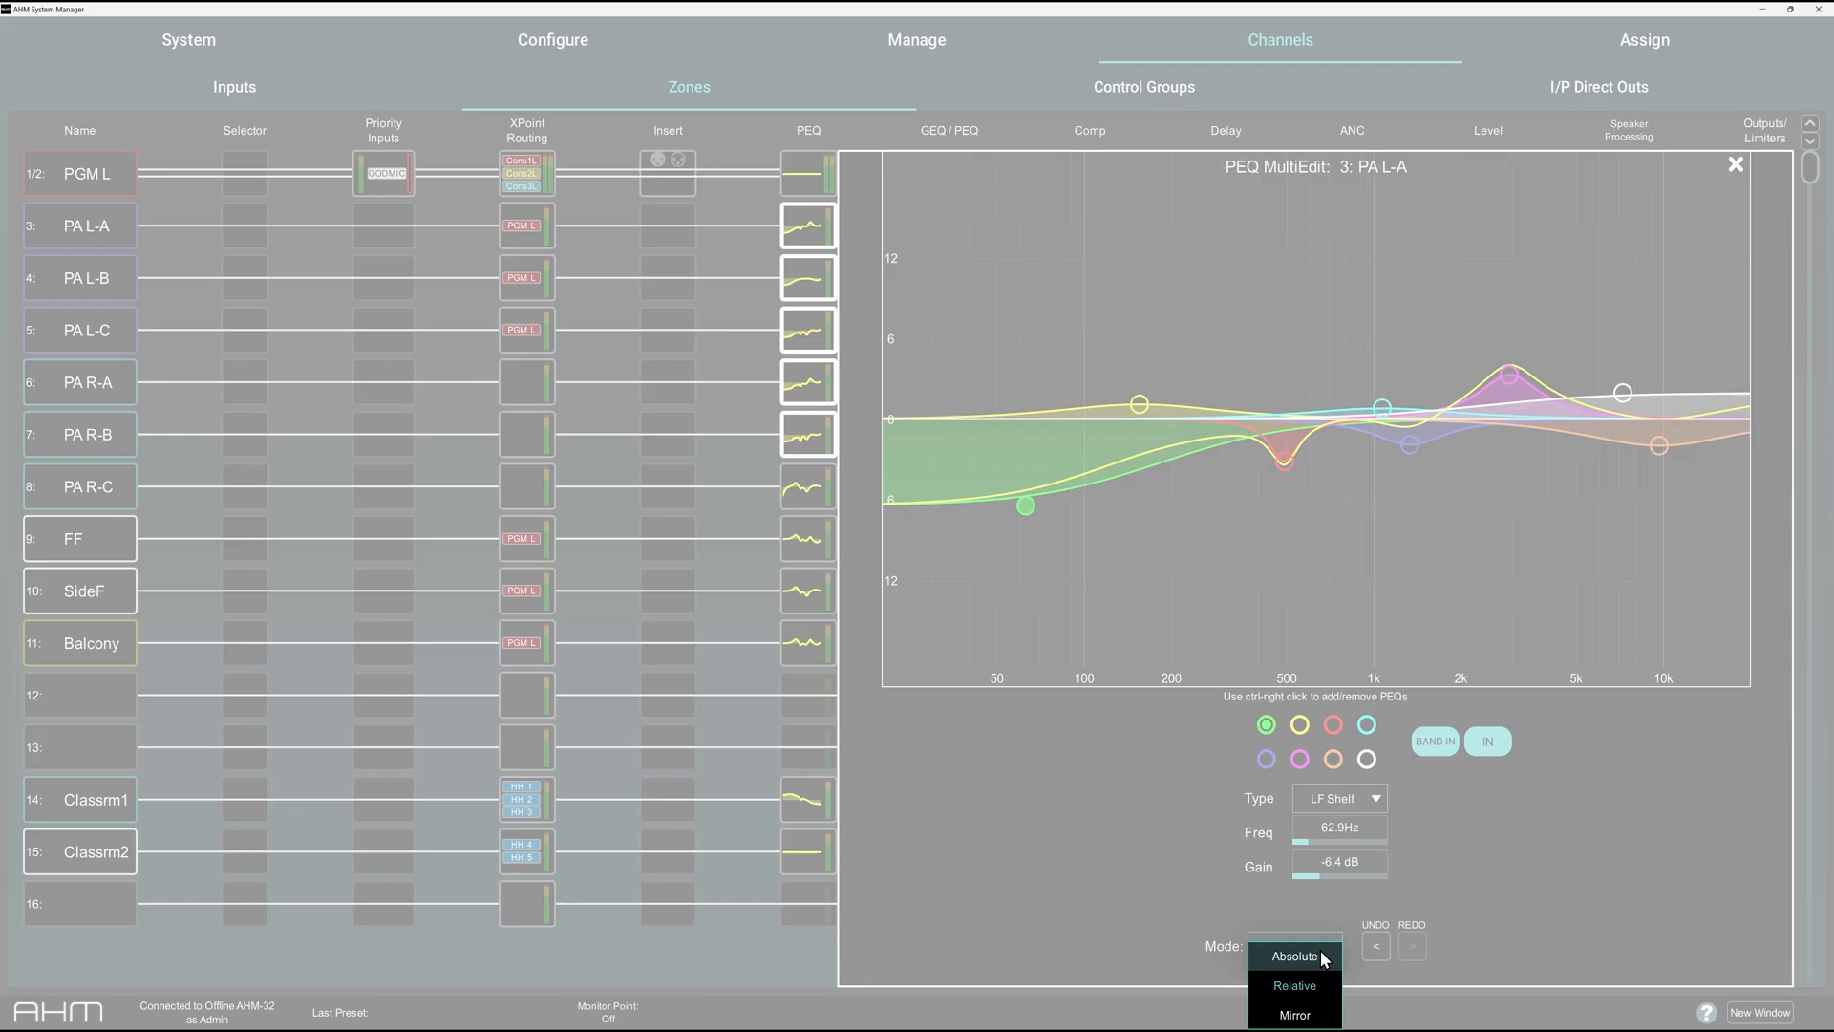
pyautogui.click(1293, 1014)
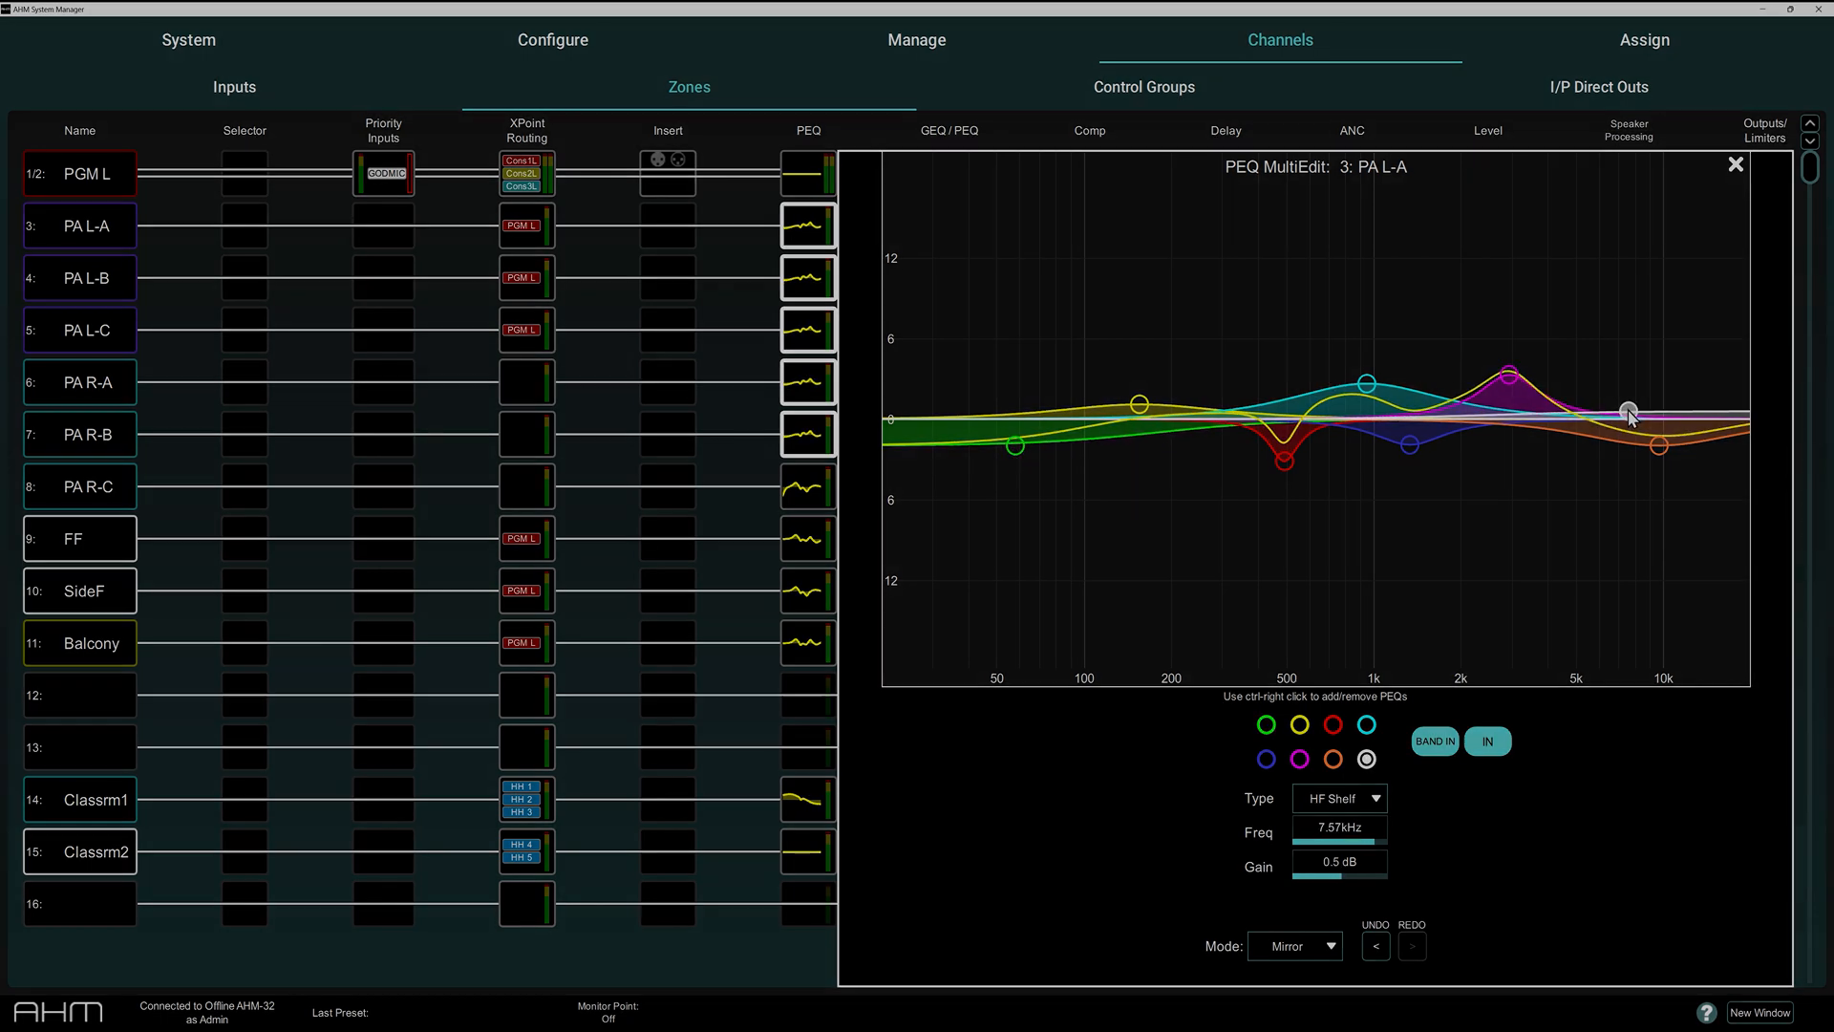
pyautogui.click(1298, 723)
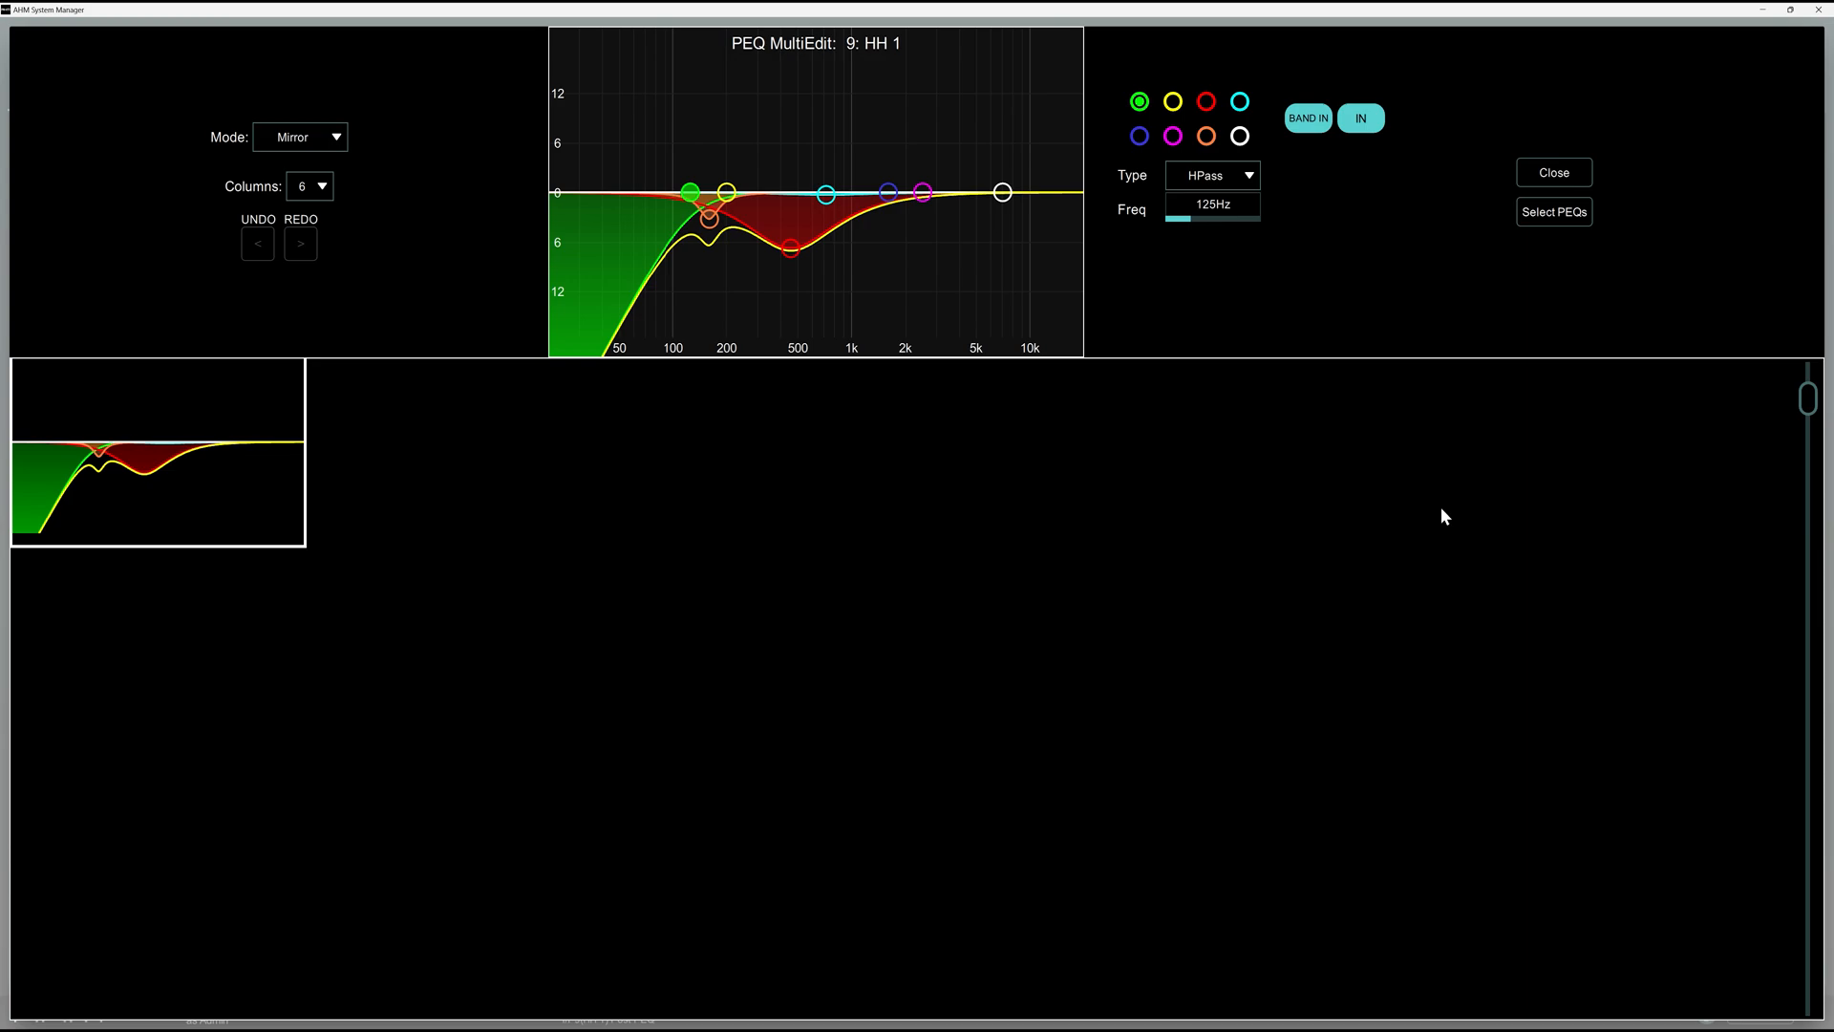
# Add the HH 1 input row to the channels targeted by ganged PEQ edits
pyautogui.click(1553, 212)
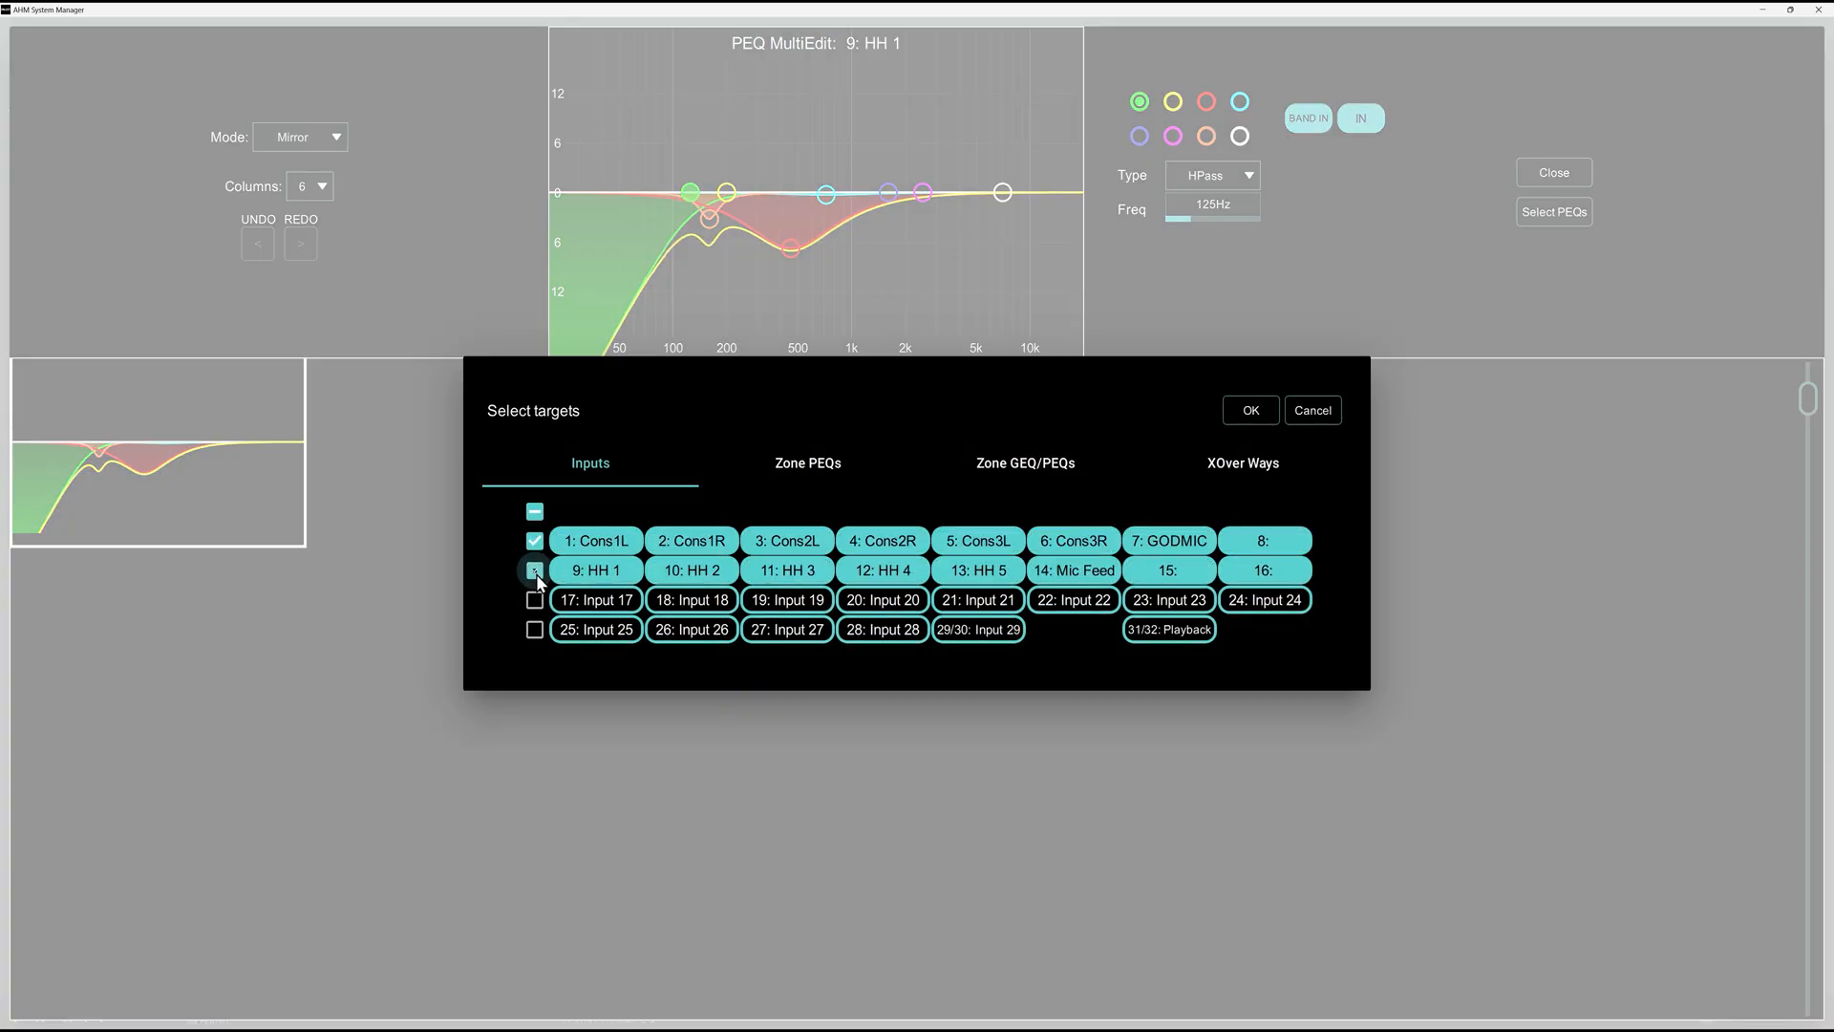
pyautogui.click(1249, 410)
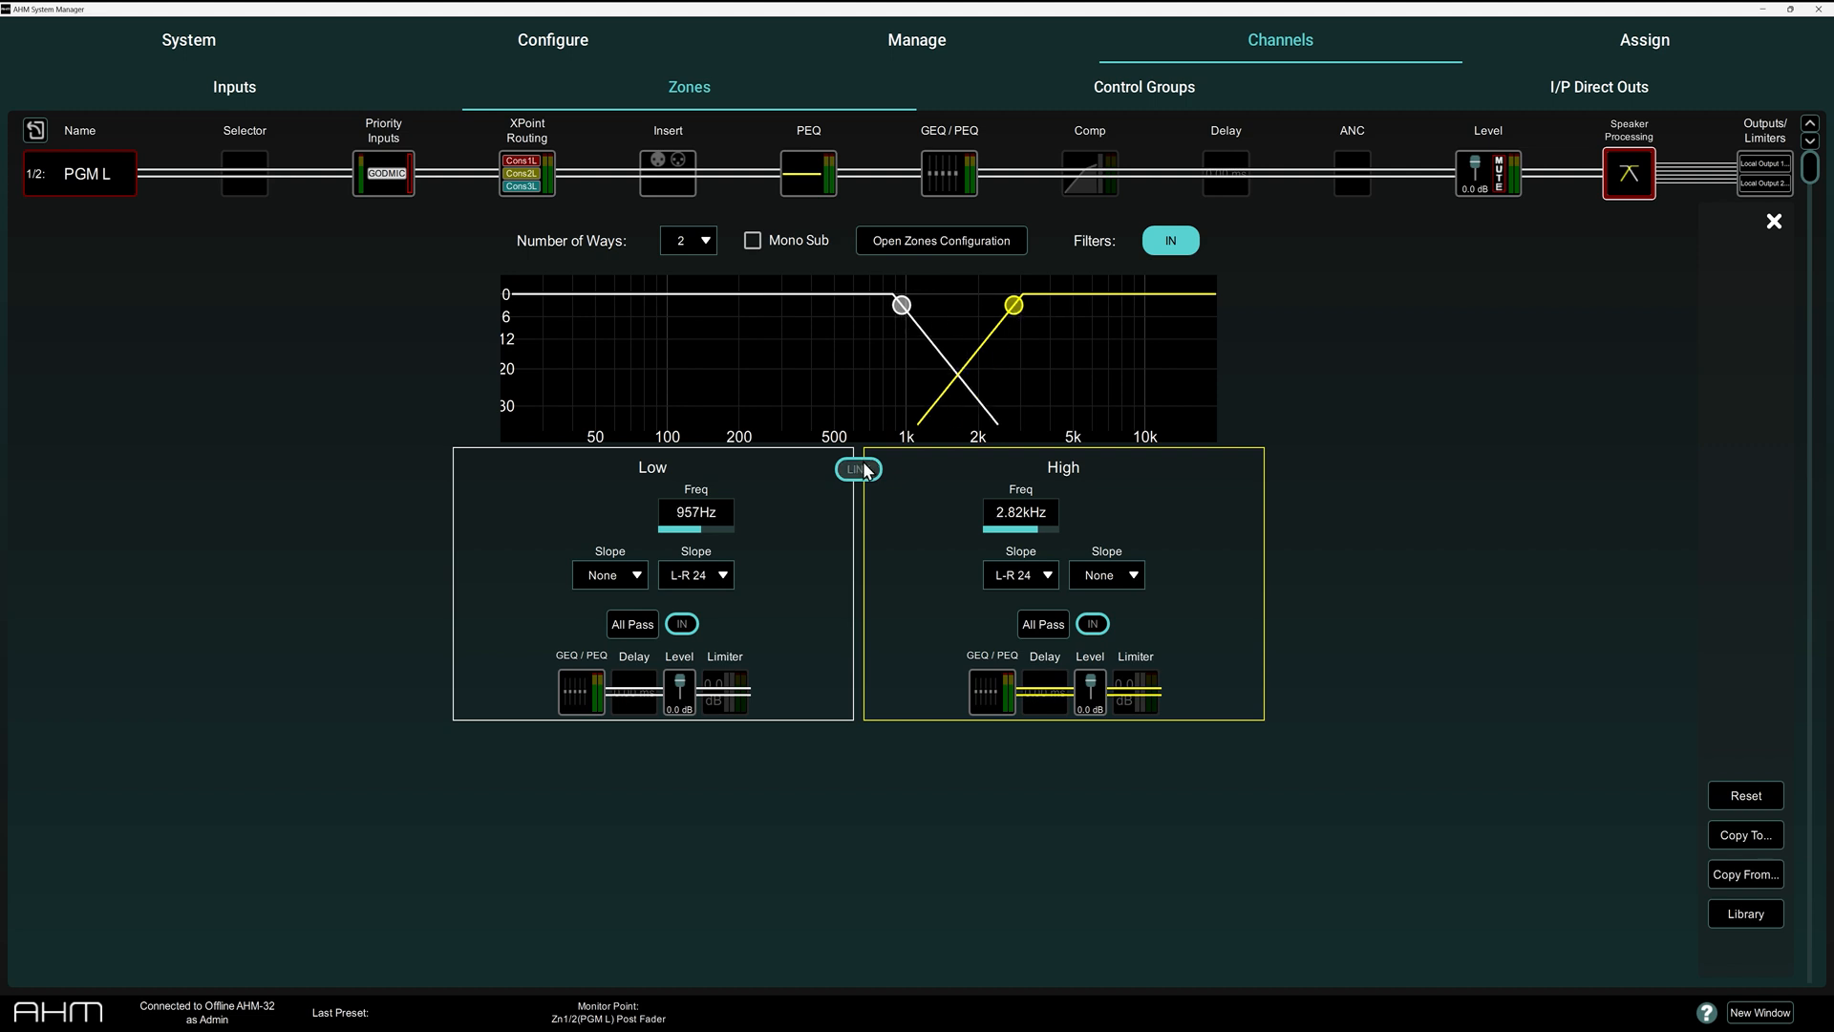
# Set the PGM L High way's all-pass filter type to 1st Order
pyautogui.click(1041, 624)
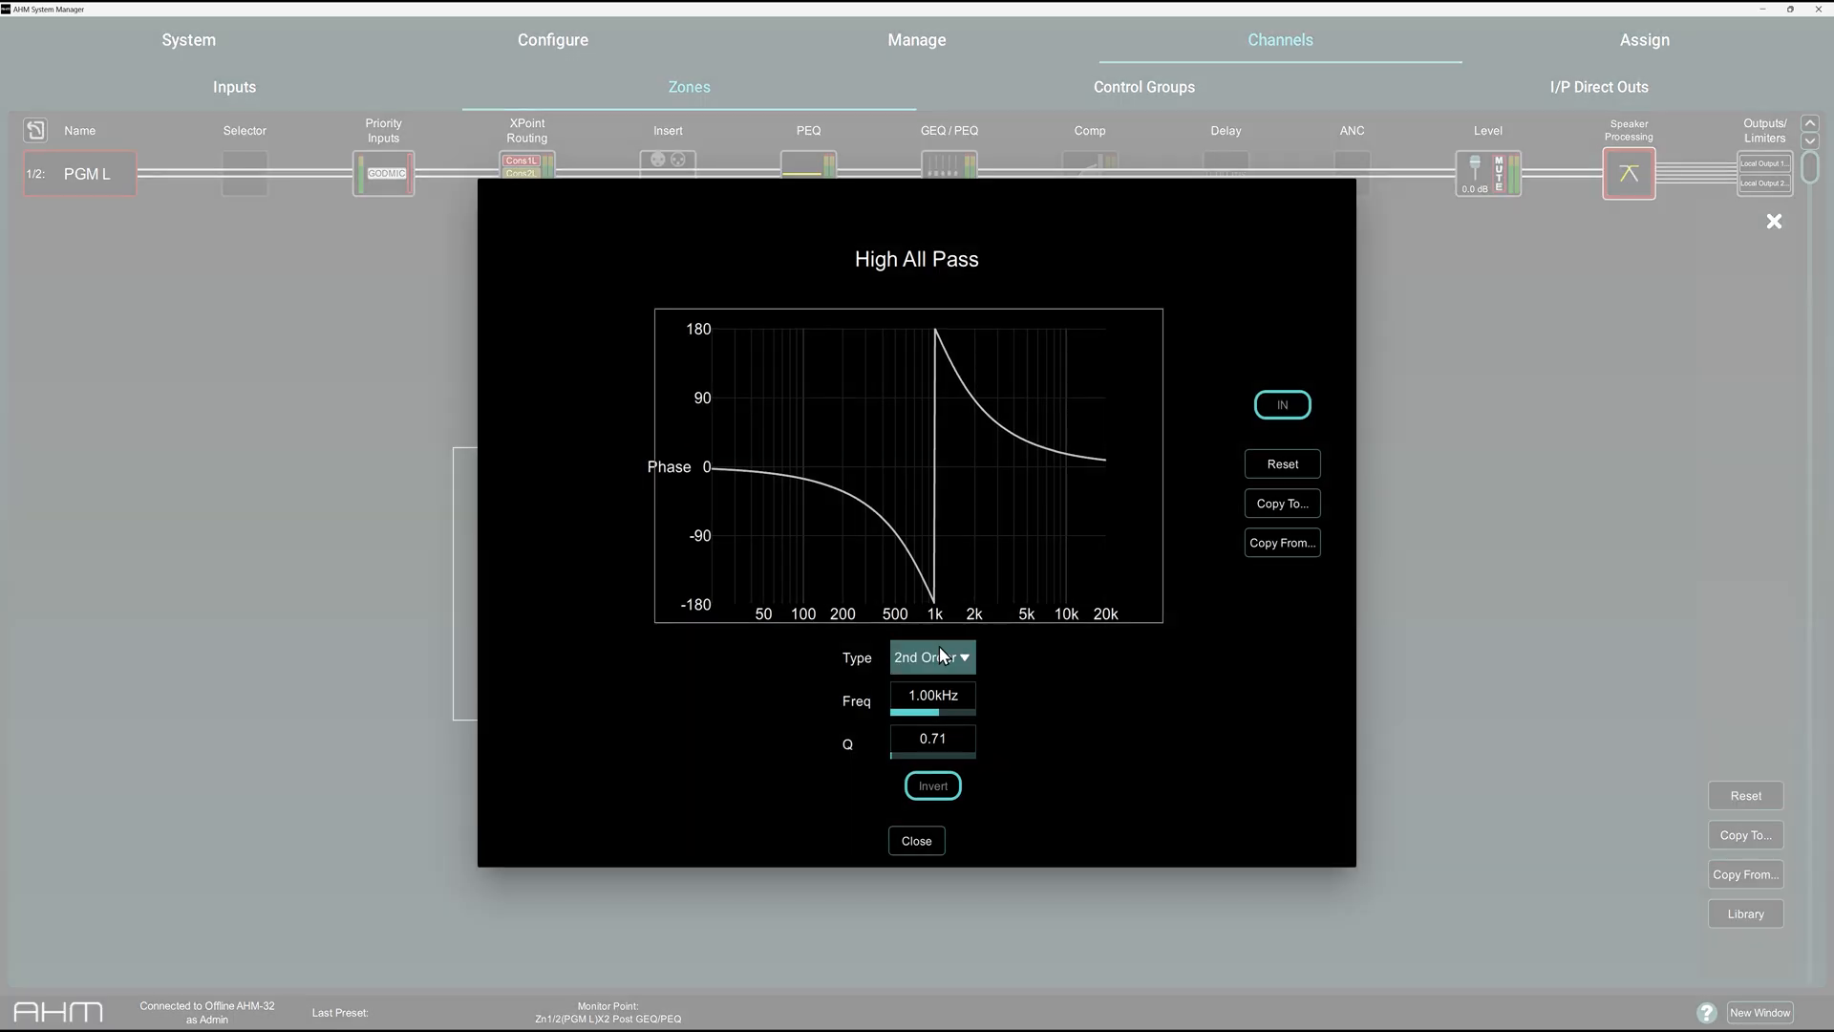
pyautogui.click(933, 656)
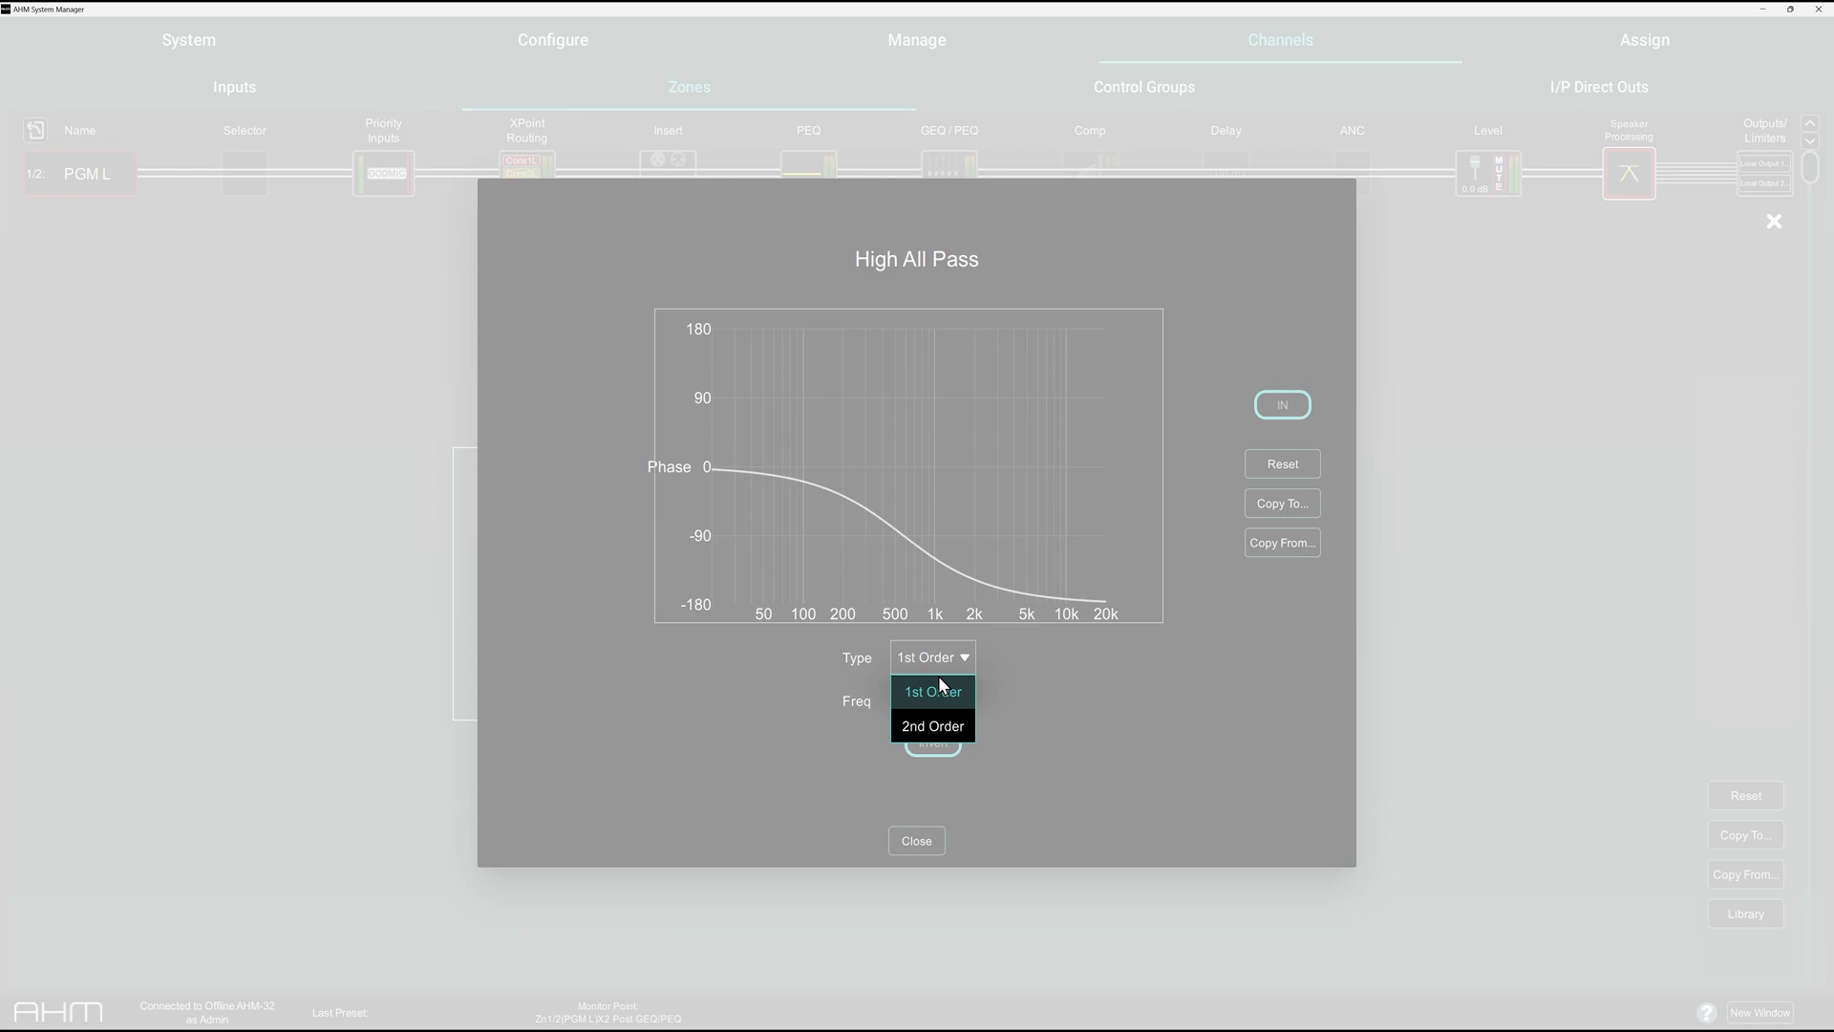
pyautogui.click(932, 725)
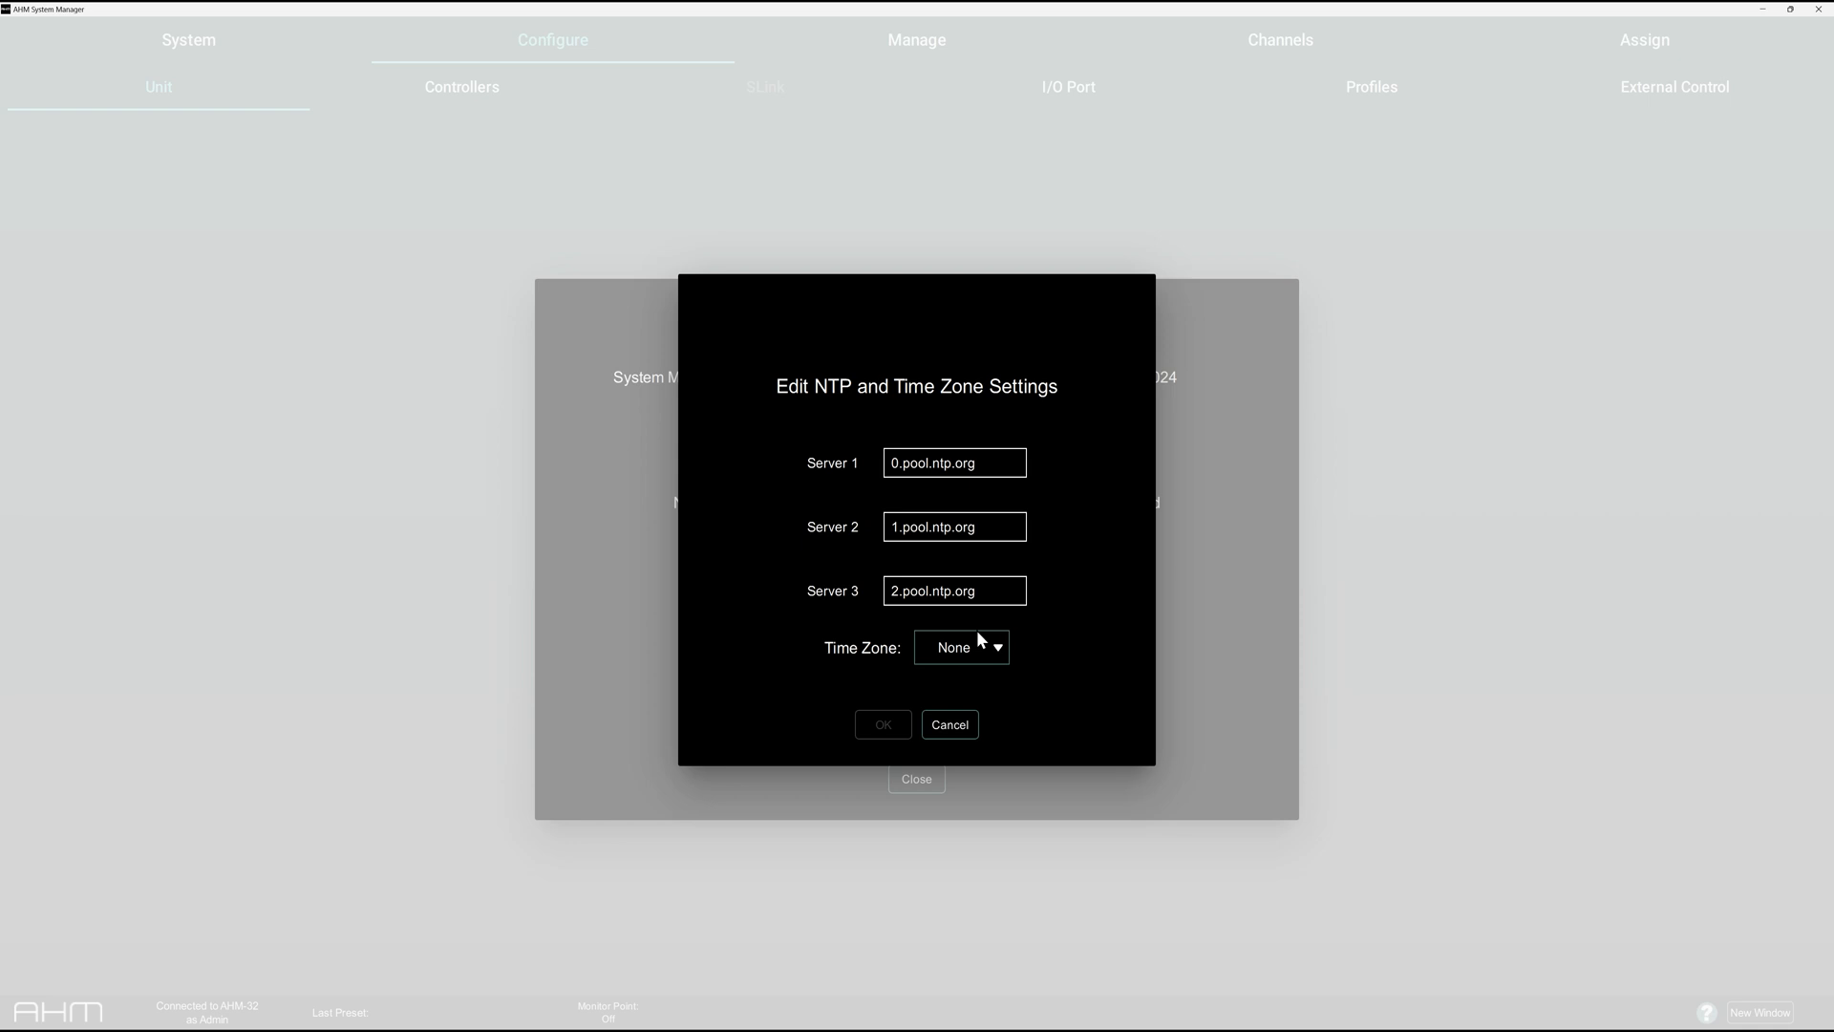
# Set a Europe time zone, sync unit time to System Manager, then test NTP sync
pyautogui.click(959, 646)
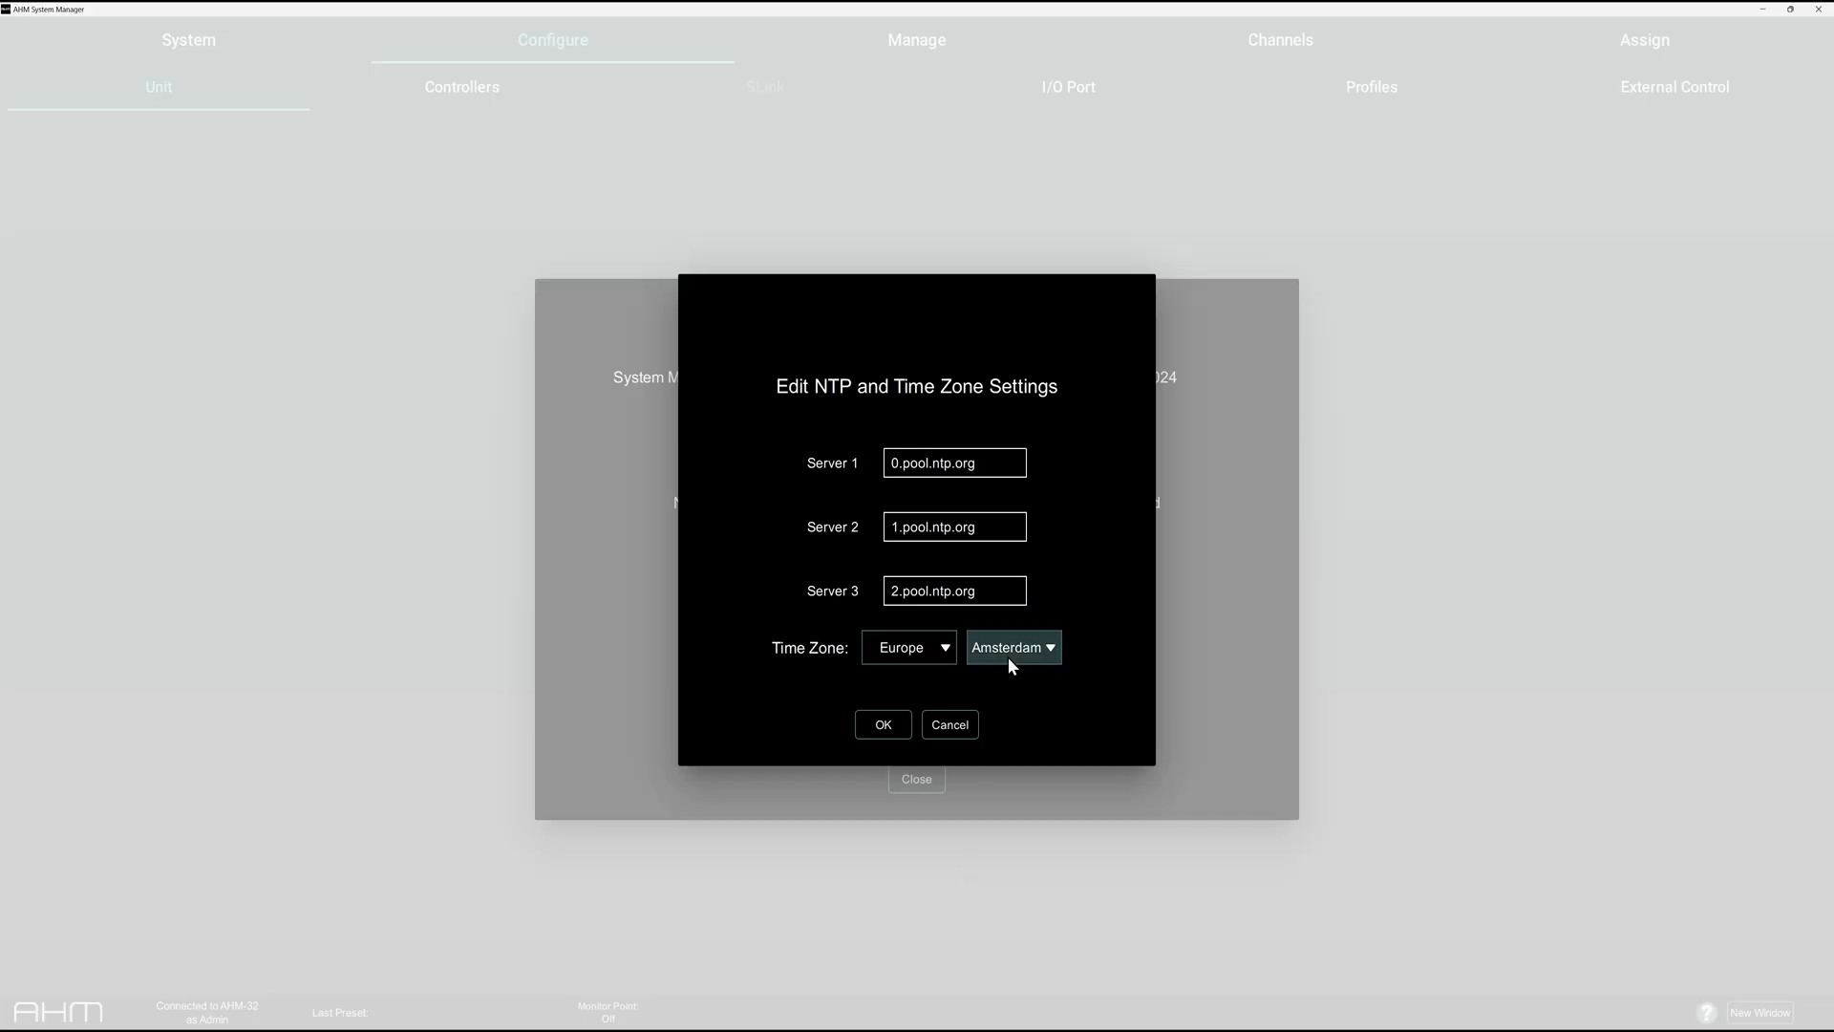
pyautogui.click(1012, 647)
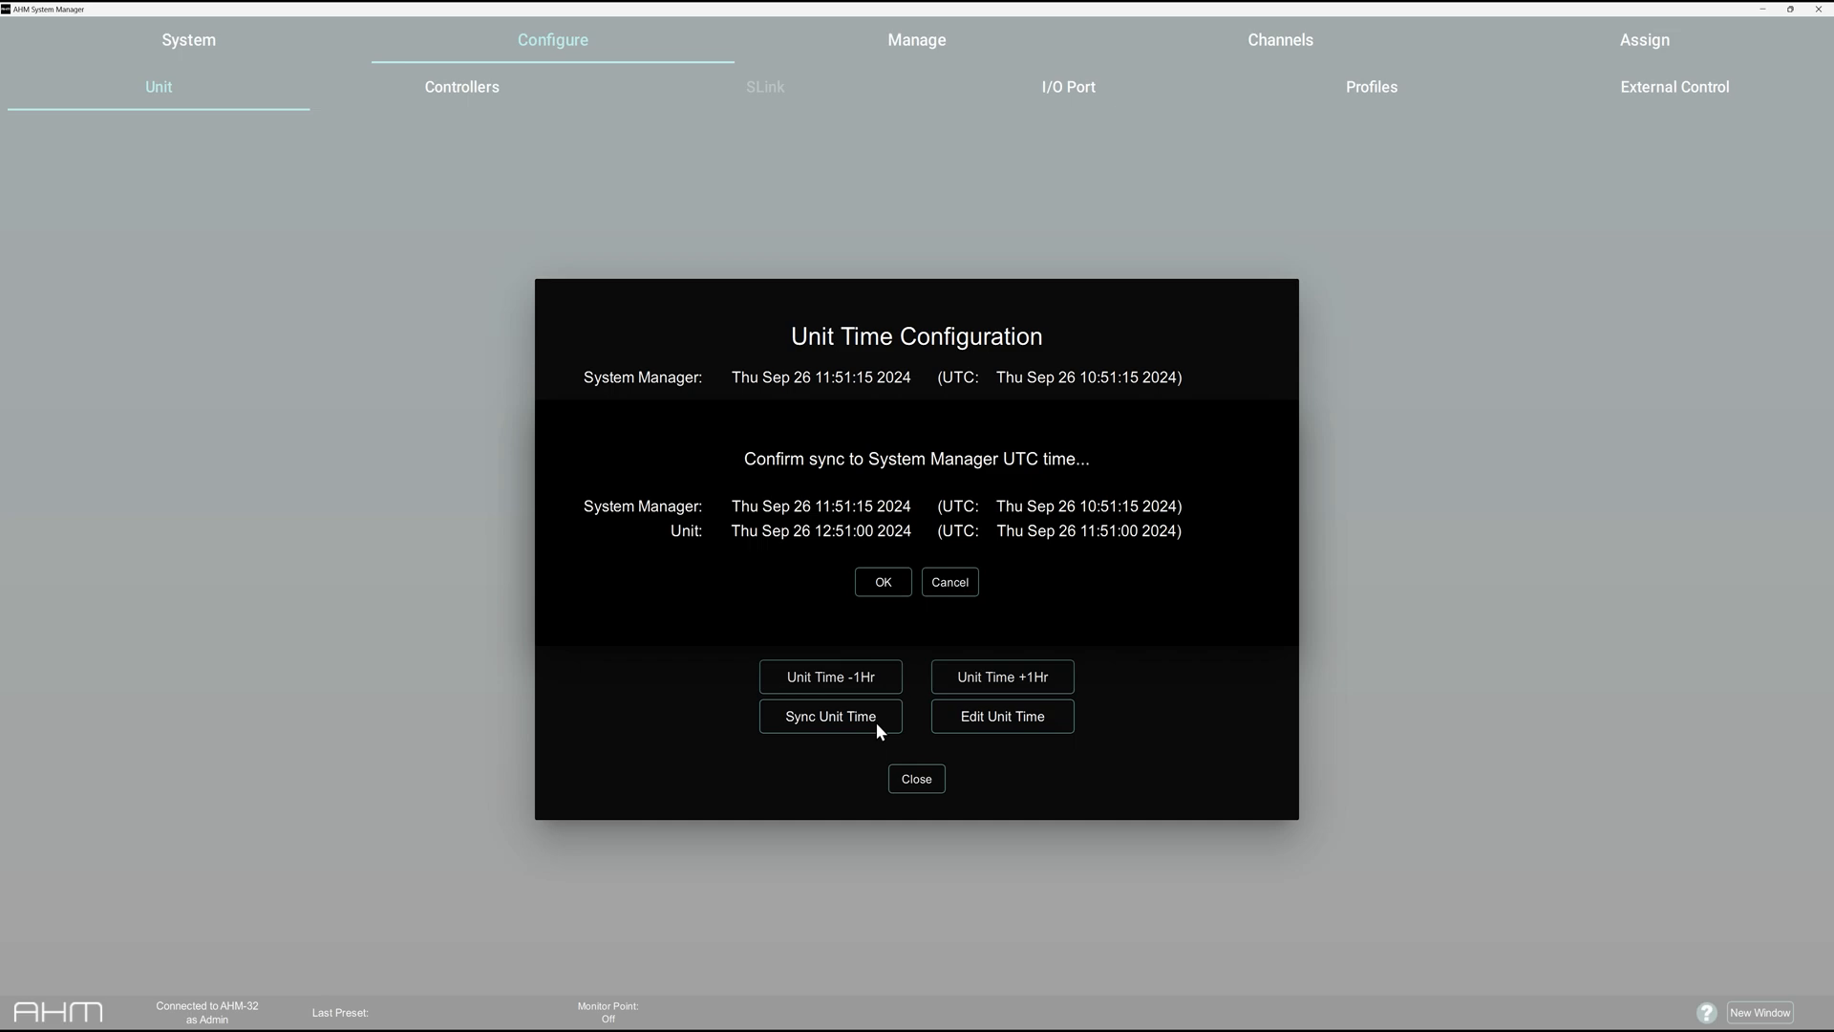
pyautogui.click(882, 582)
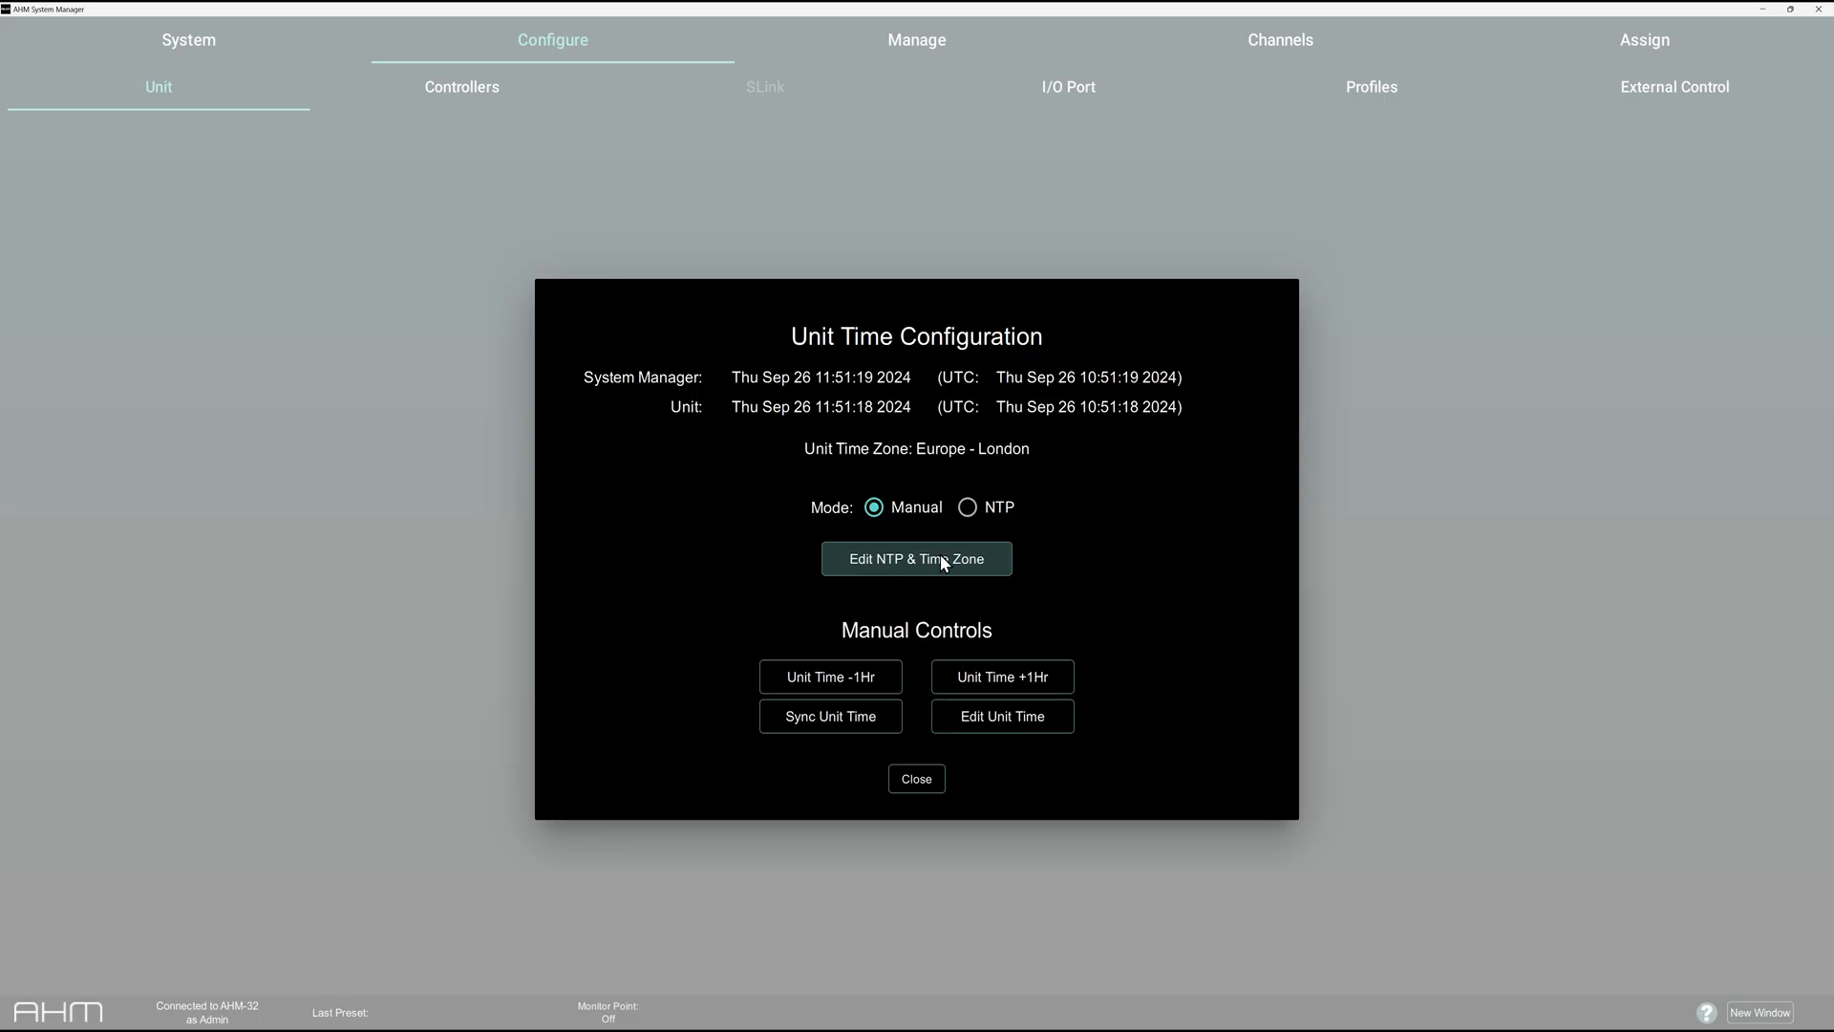
pyautogui.click(967, 506)
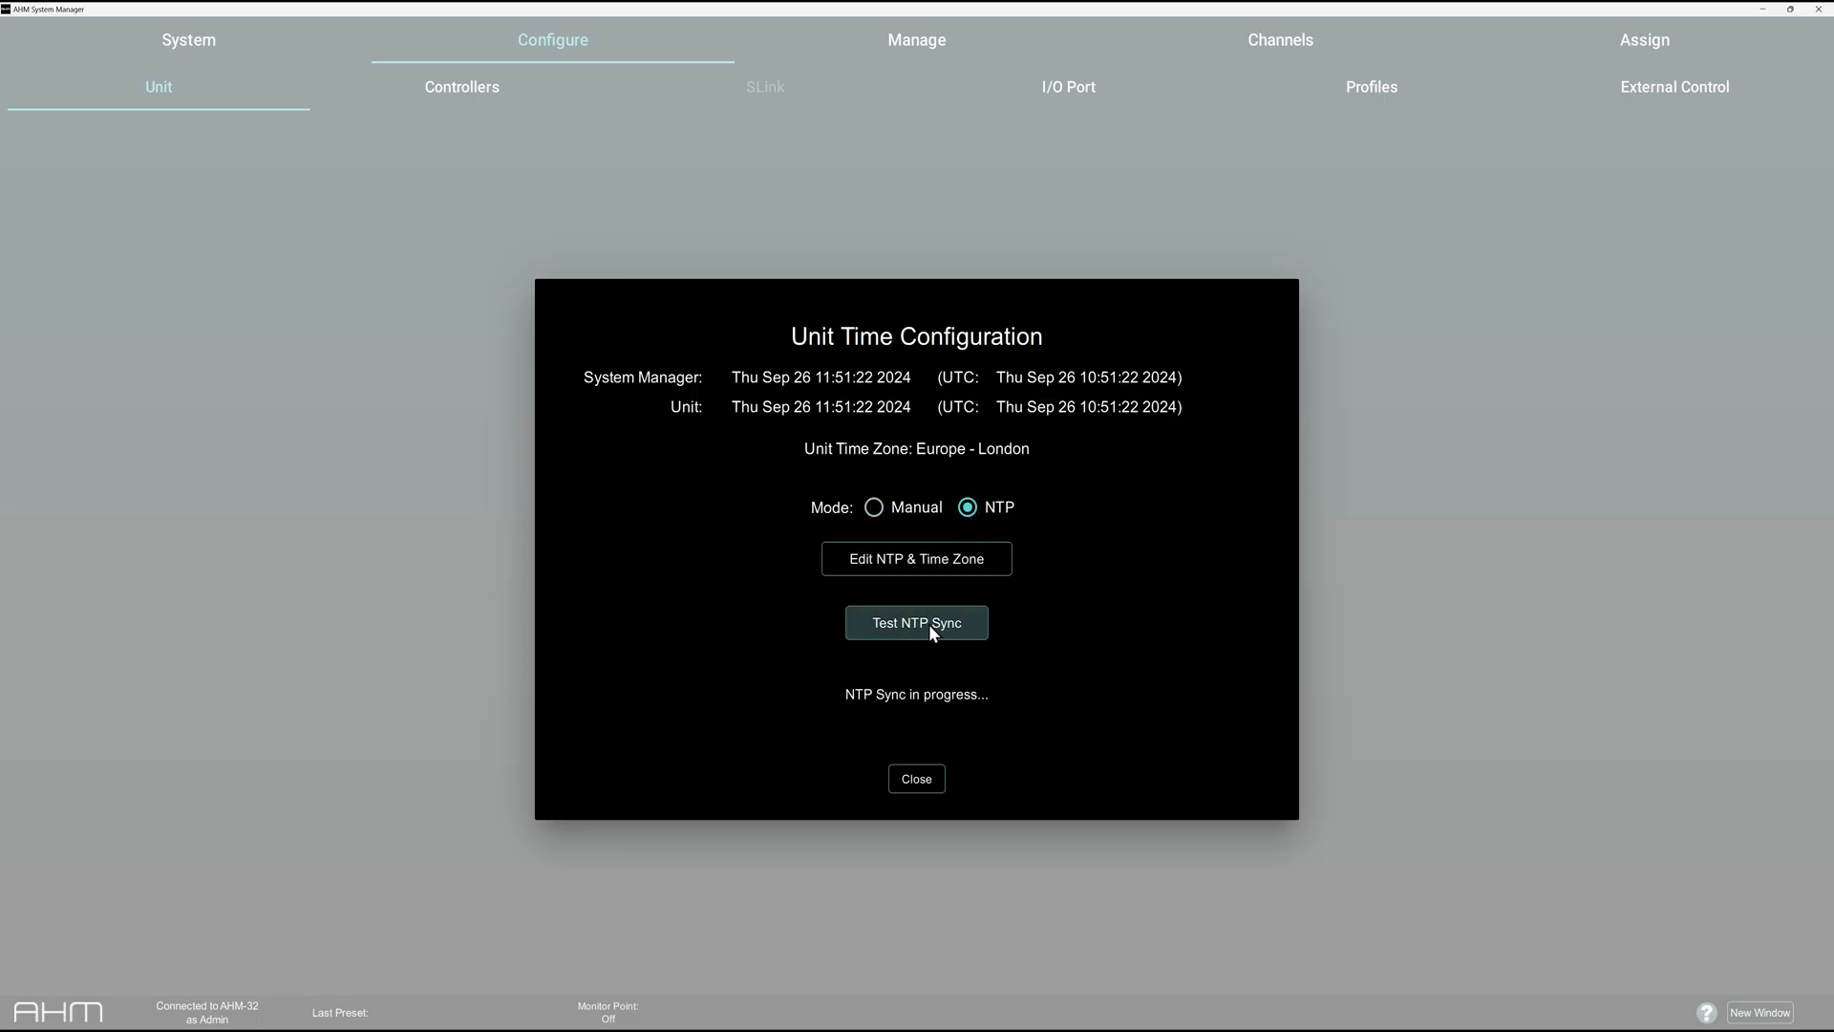
# Grant the Tech team user the Assign Control Groups permission
pyautogui.click(1370, 87)
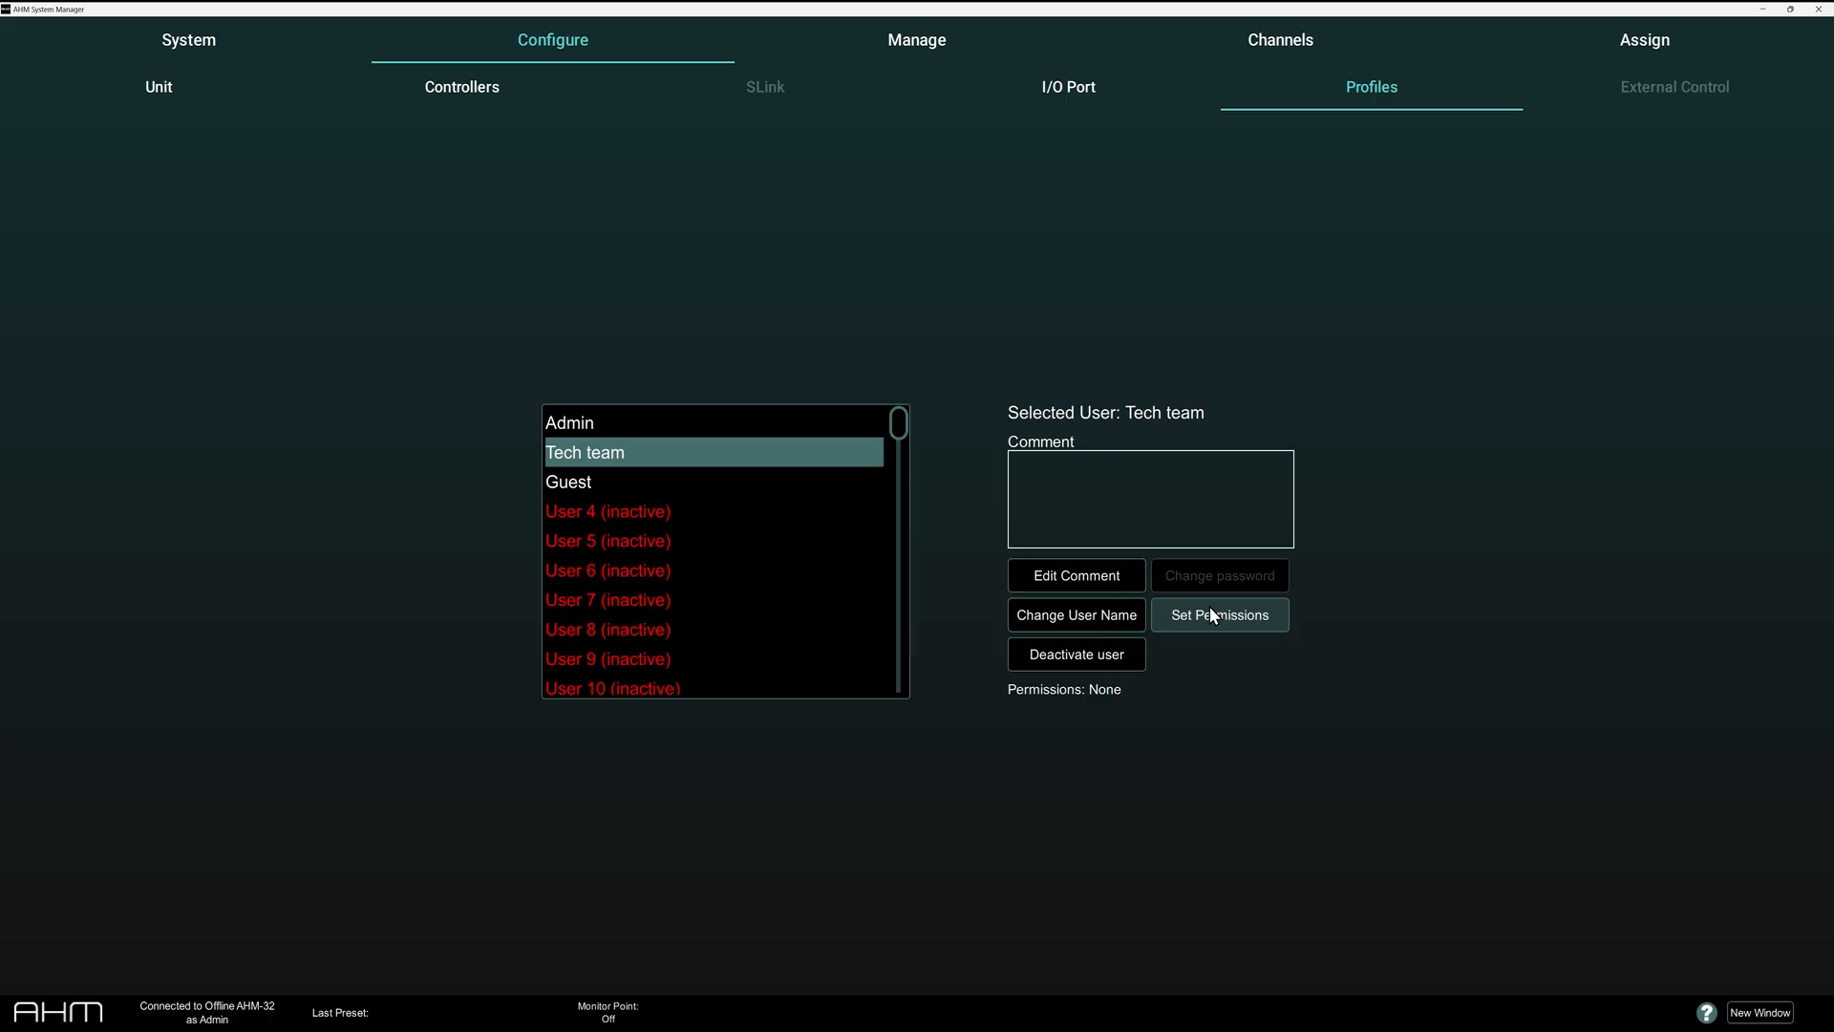
pyautogui.click(1219, 614)
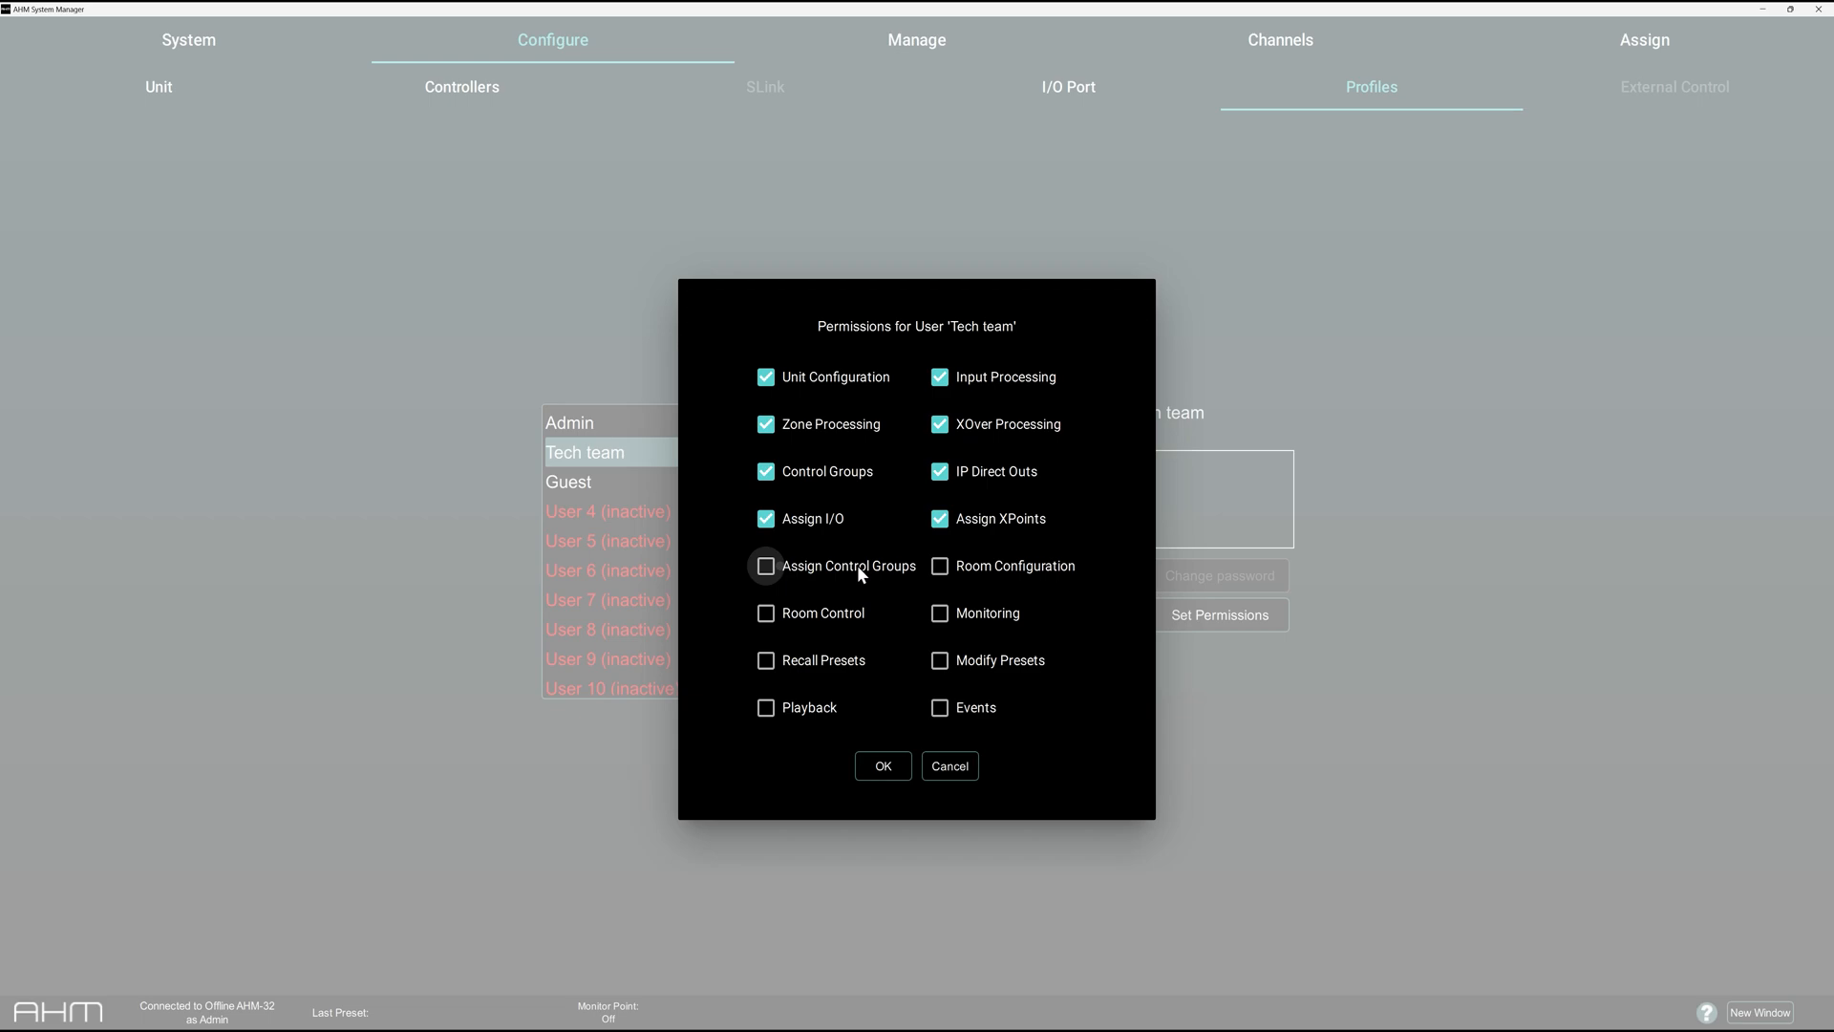
pyautogui.click(882, 765)
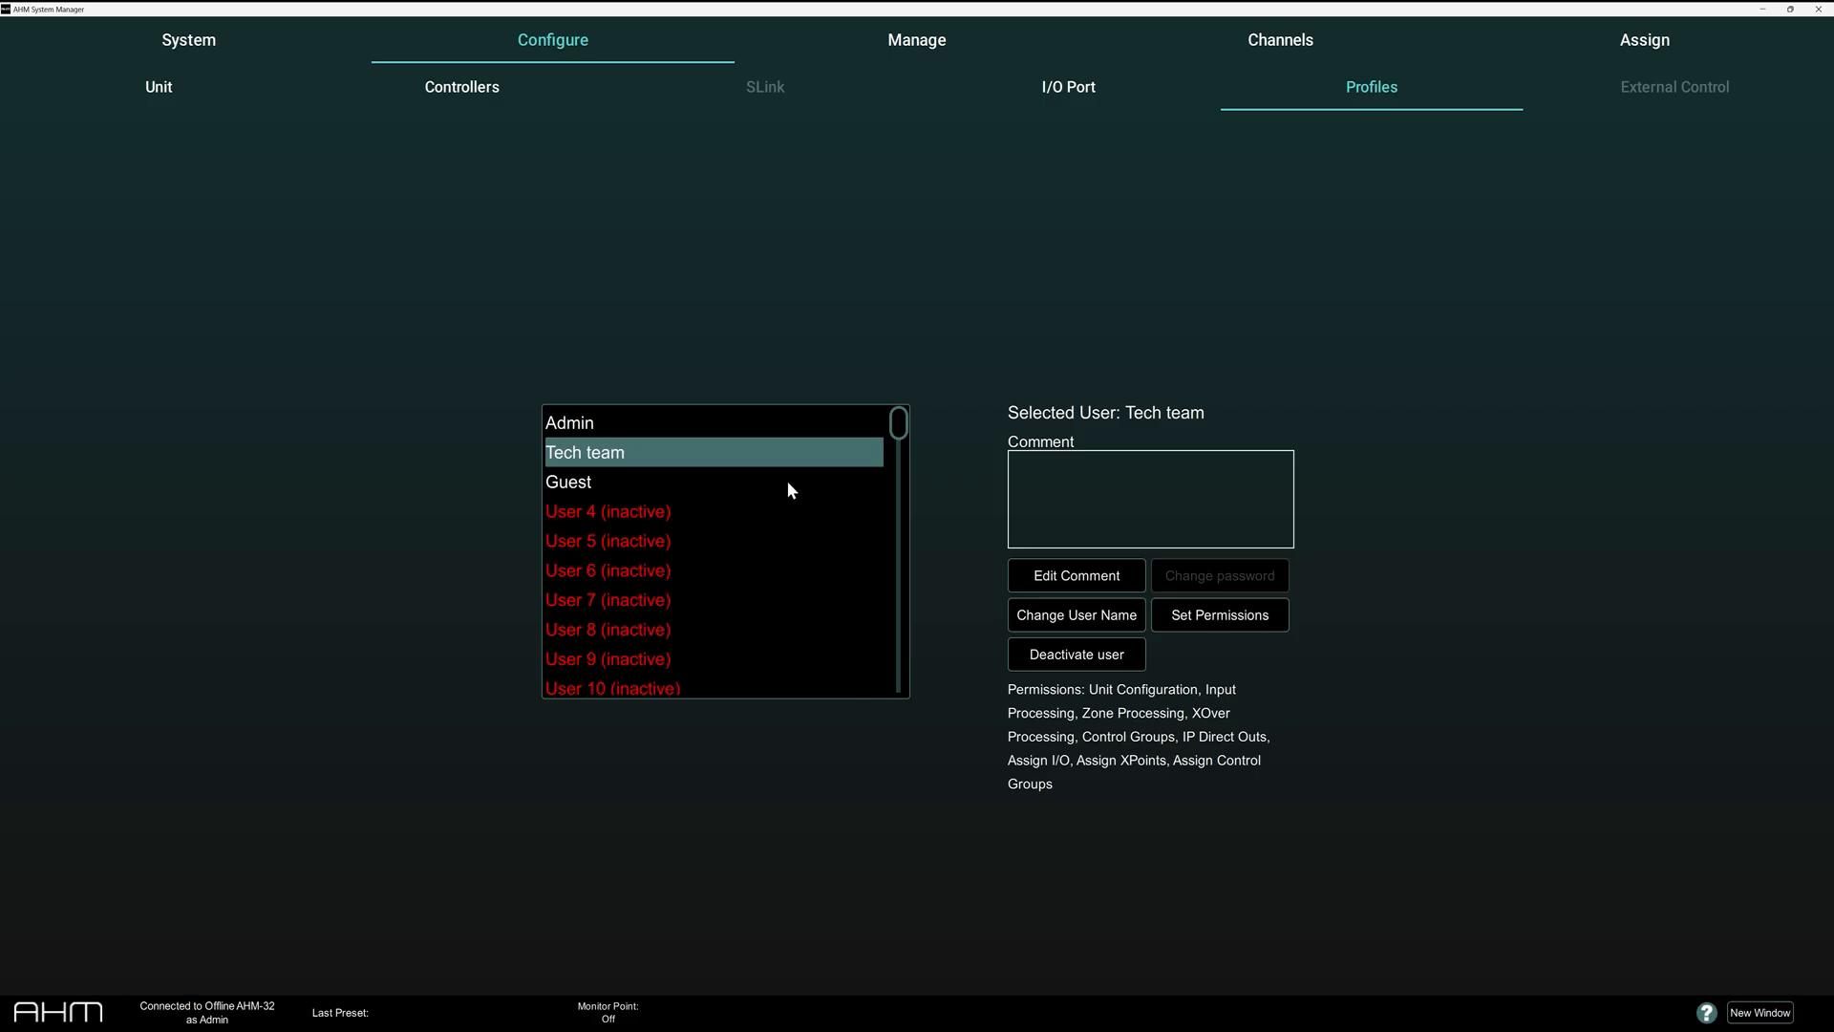